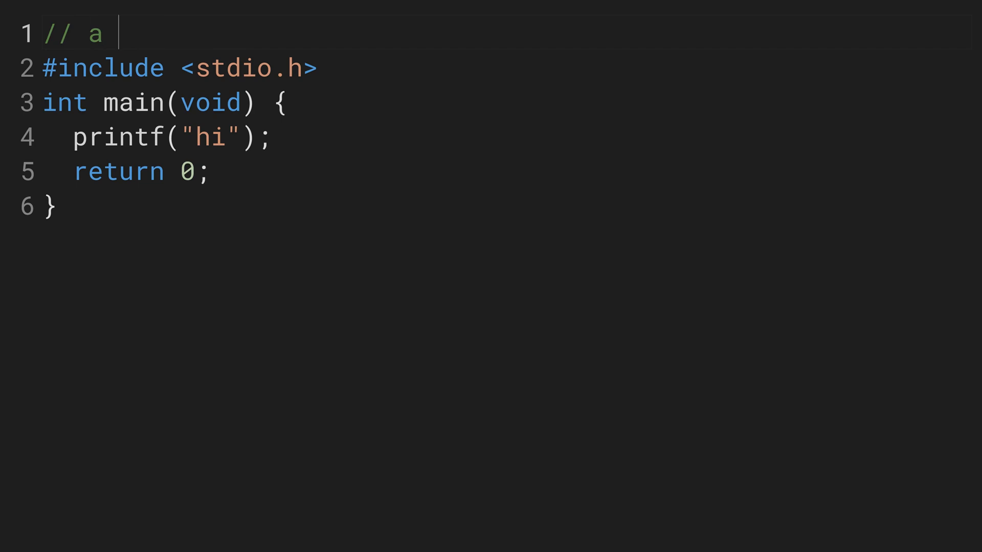
text(C program that says "hi".)
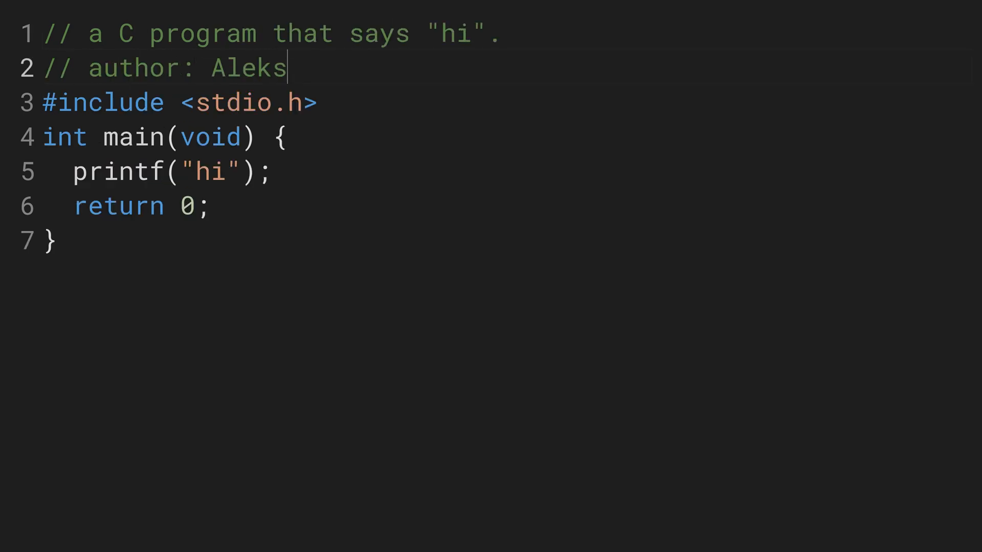